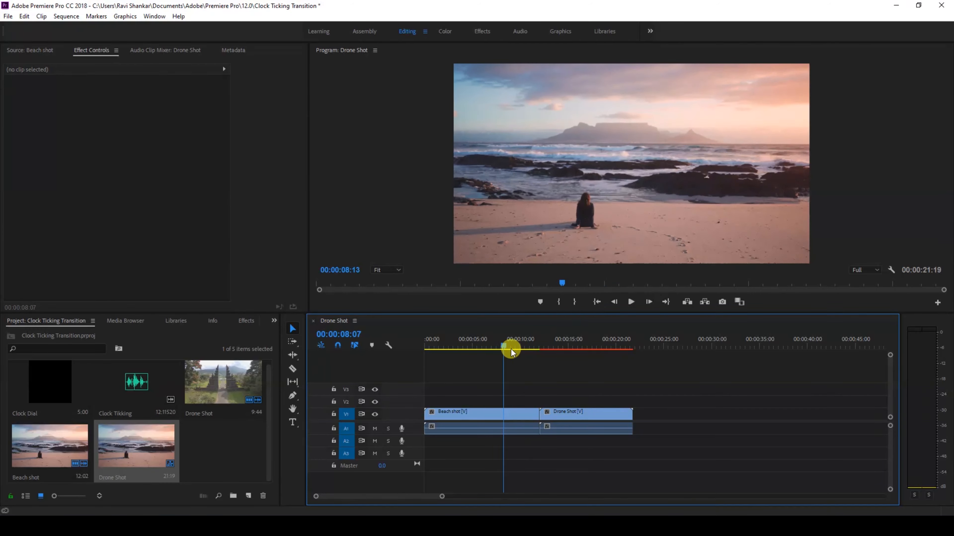
Raise the Beach shot clip from V1 to V2, above the Drone Shot clip
{"action": "left_click_drag", "start_coordinate": [512, 351], "coordinate": [540, 352]}
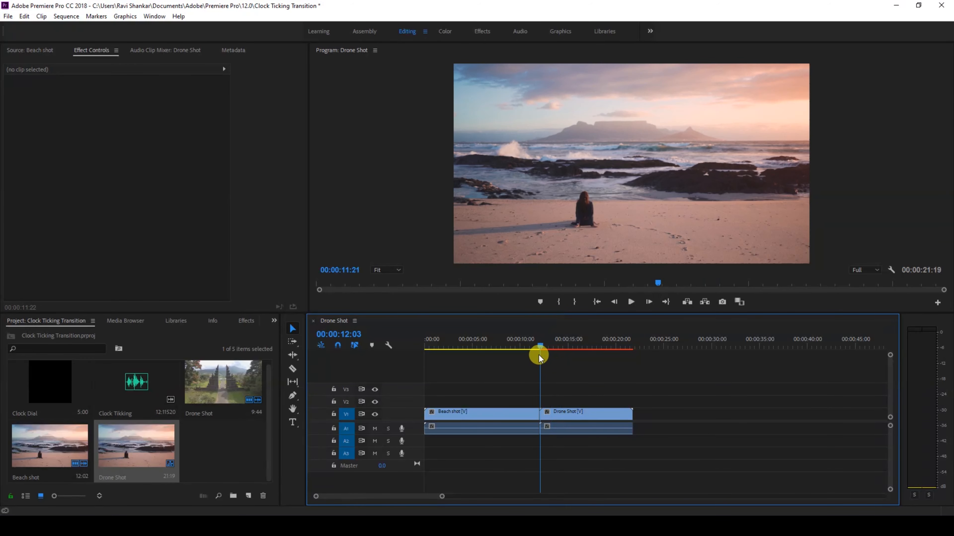
{"action": "left_click_drag", "start_coordinate": [540, 353], "coordinate": [531, 353]}
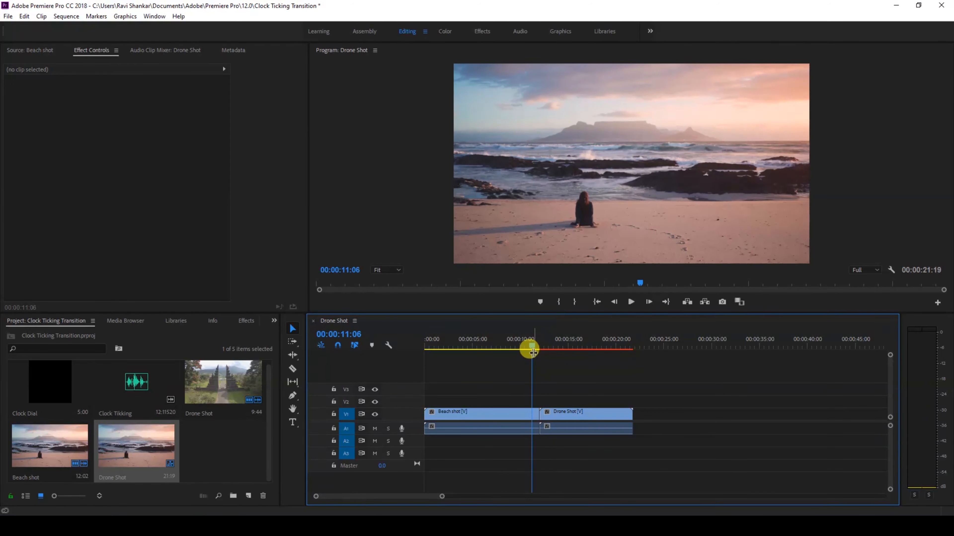
{"action": "left_click", "coordinate": [453, 414]}
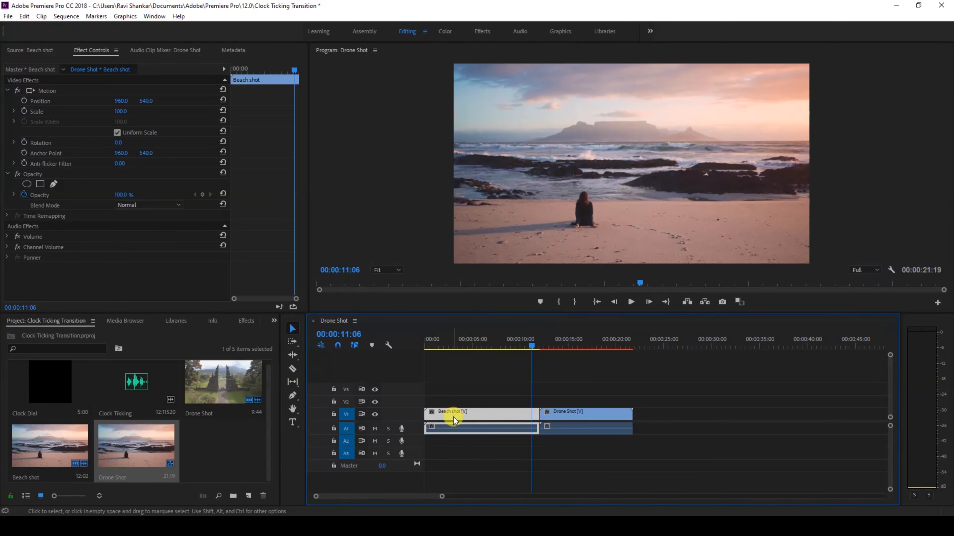
{"action": "left_click_drag", "start_coordinate": [453, 420], "coordinate": [450, 405]}
{"action": "type", "text": "clock wipe"}
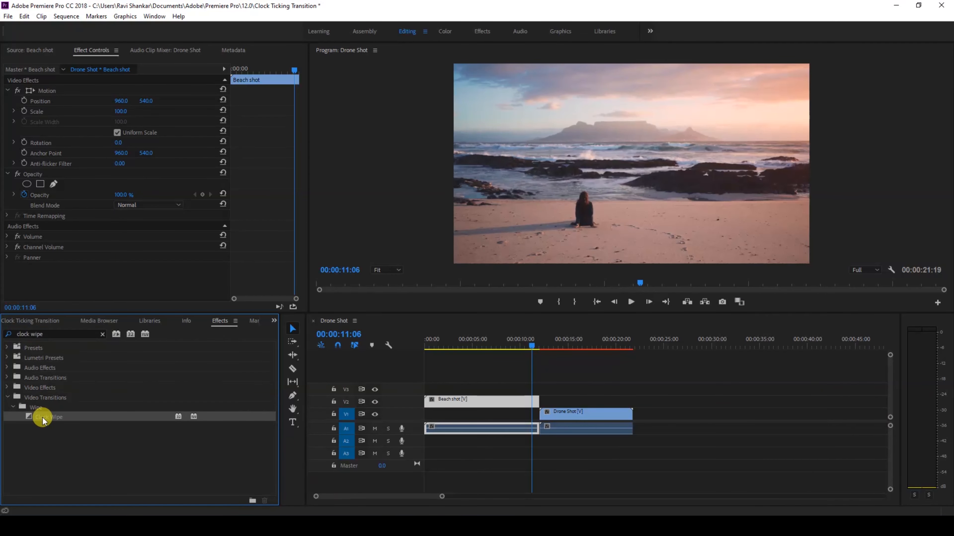
Apply Clock Wipe to Beach shot's end with Duration 00:00:06:00 and preview it
{"action": "left_click_drag", "start_coordinate": [42, 419], "coordinate": [532, 401]}
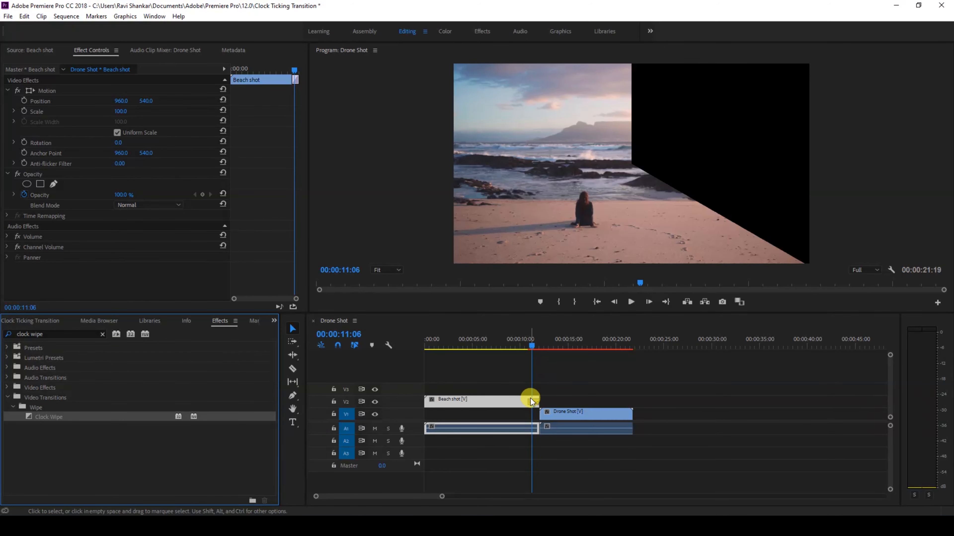
{"action": "left_click", "coordinate": [532, 400]}
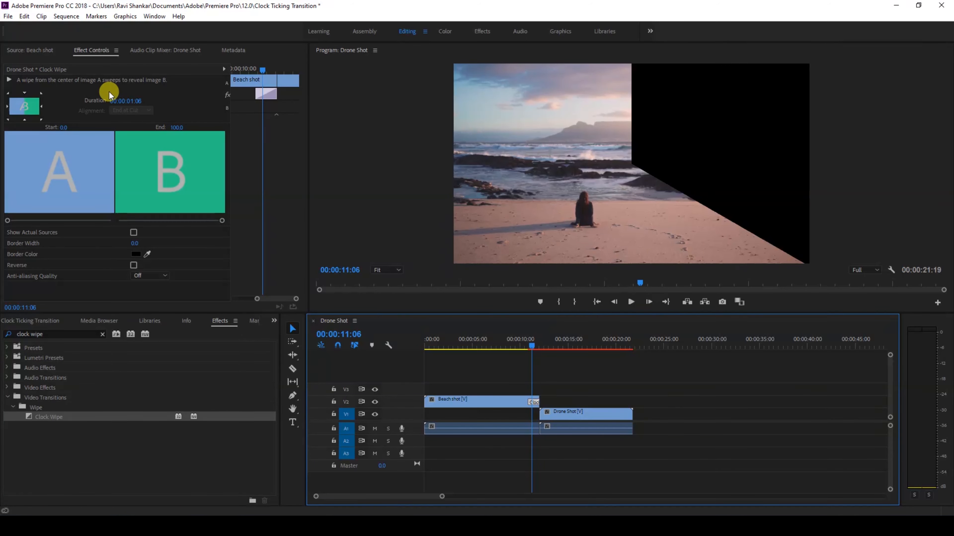
{"action": "left_click", "coordinate": [128, 101]}
{"action": "type", "text": "6"}
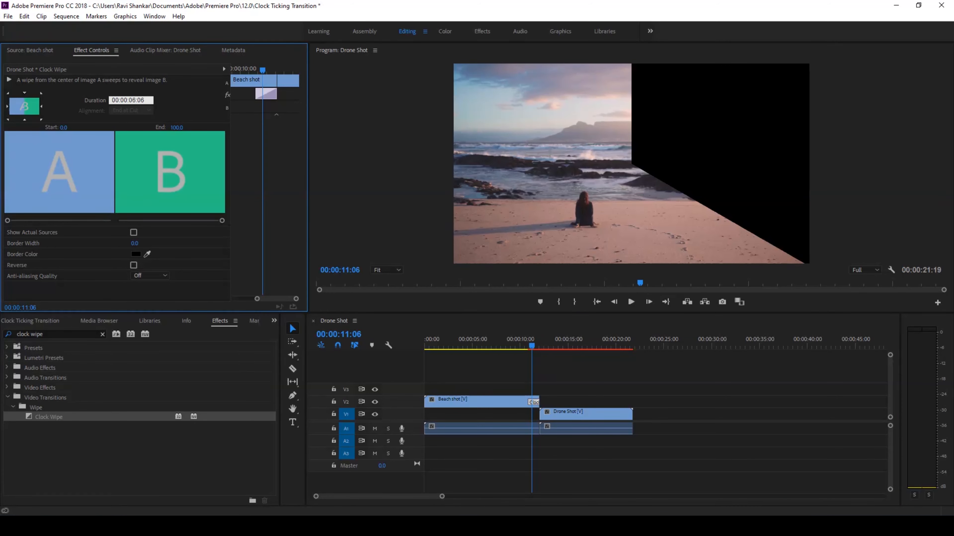
{"action": "left_click", "coordinate": [130, 100]}
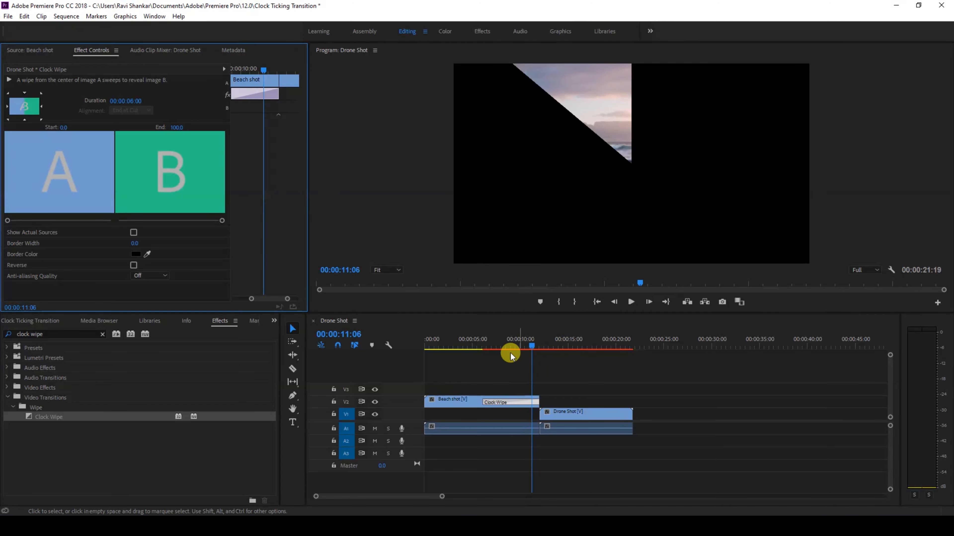
{"action": "left_click_drag", "start_coordinate": [513, 352], "coordinate": [487, 349]}
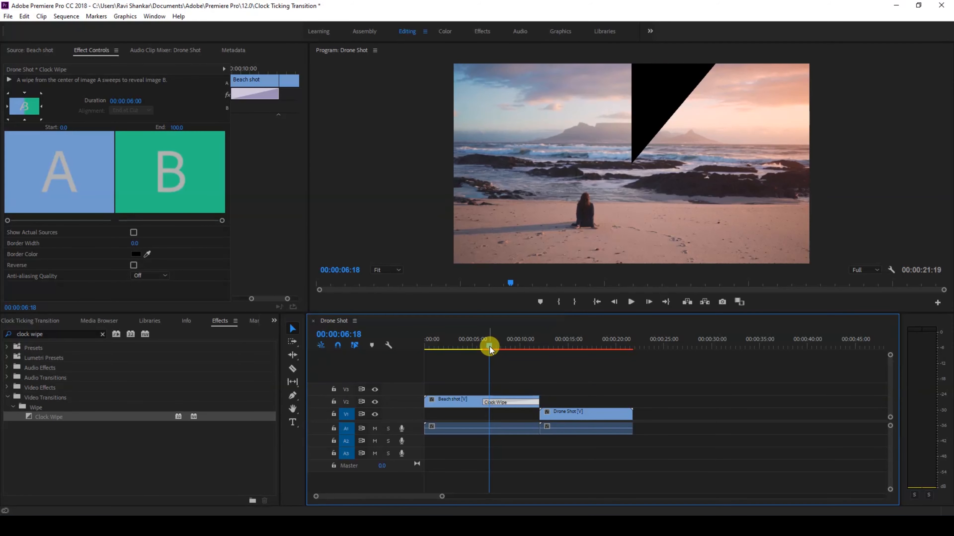
Slide the Drone Shot clip left so it starts beneath the Clock Wipe
{"action": "left_click", "coordinate": [584, 412]}
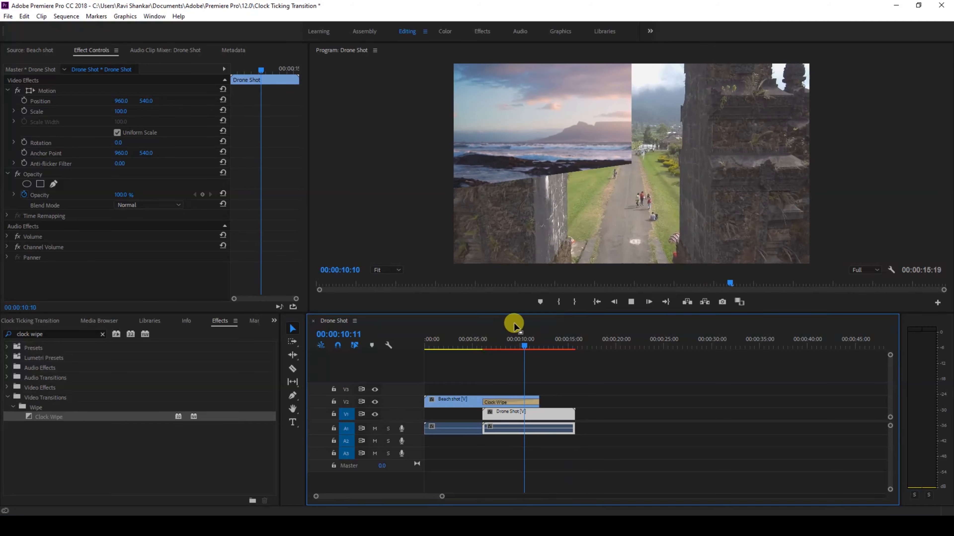
{"action": "left_click_drag", "start_coordinate": [514, 338], "coordinate": [542, 338]}
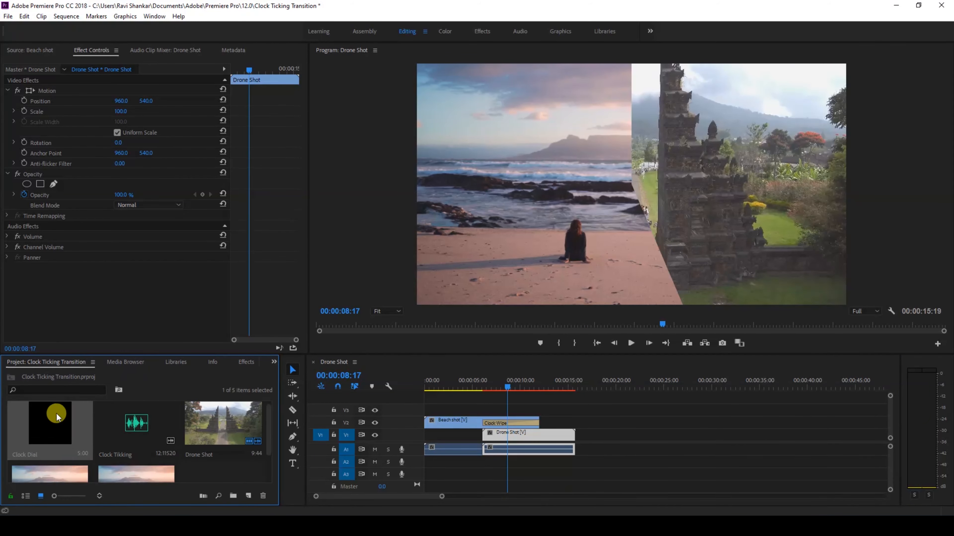
{"action": "mouse_move", "coordinate": [52, 428]}
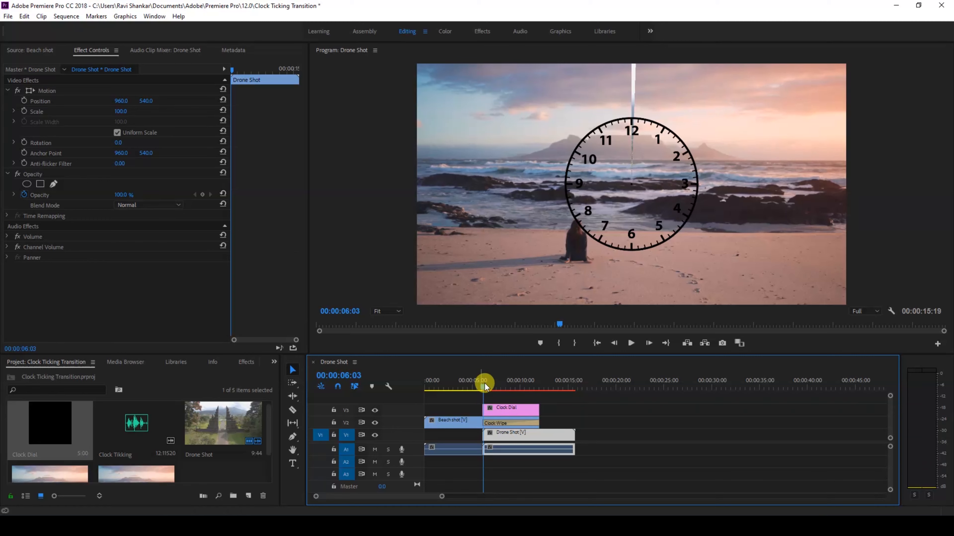
Scale the Clock Dial clip on V3 over the wipe to 150
{"action": "left_click_drag", "start_coordinate": [483, 387], "coordinate": [499, 402]}
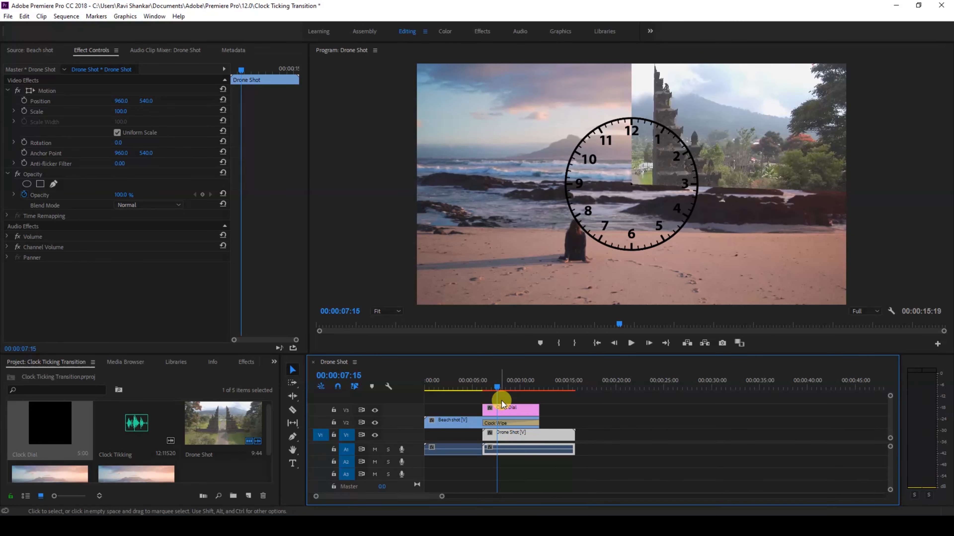
{"action": "left_click", "coordinate": [510, 407]}
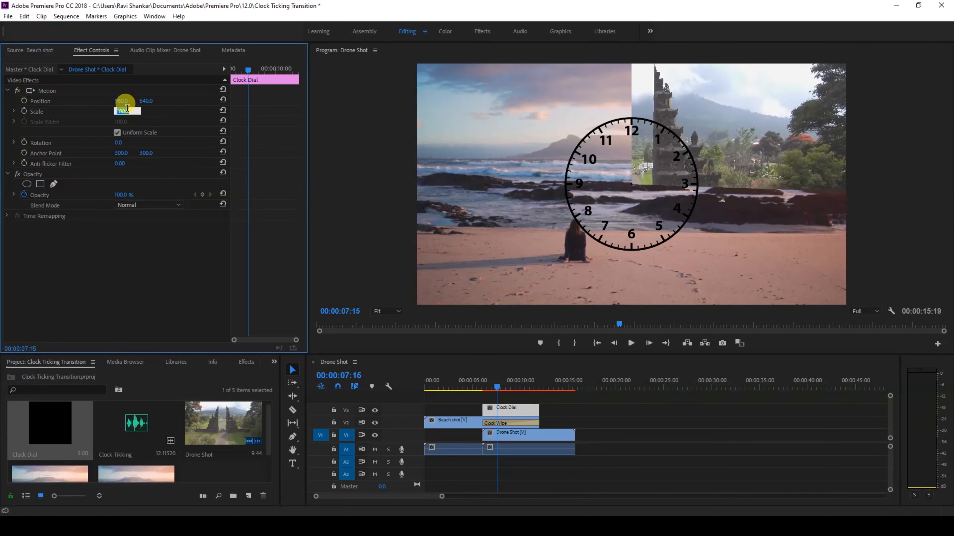
{"action": "left_click_drag", "start_coordinate": [128, 112], "coordinate": [137, 111]}
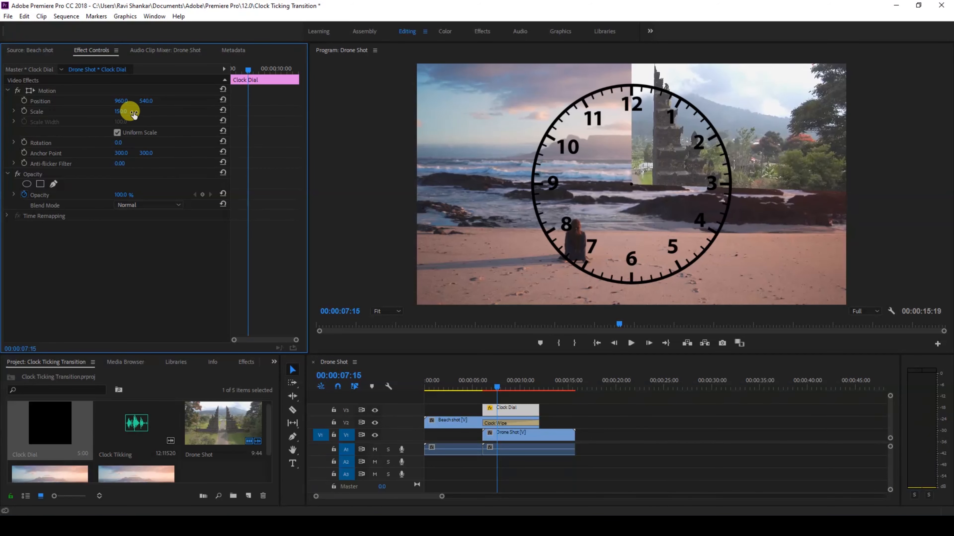
{"action": "left_click", "coordinate": [514, 393]}
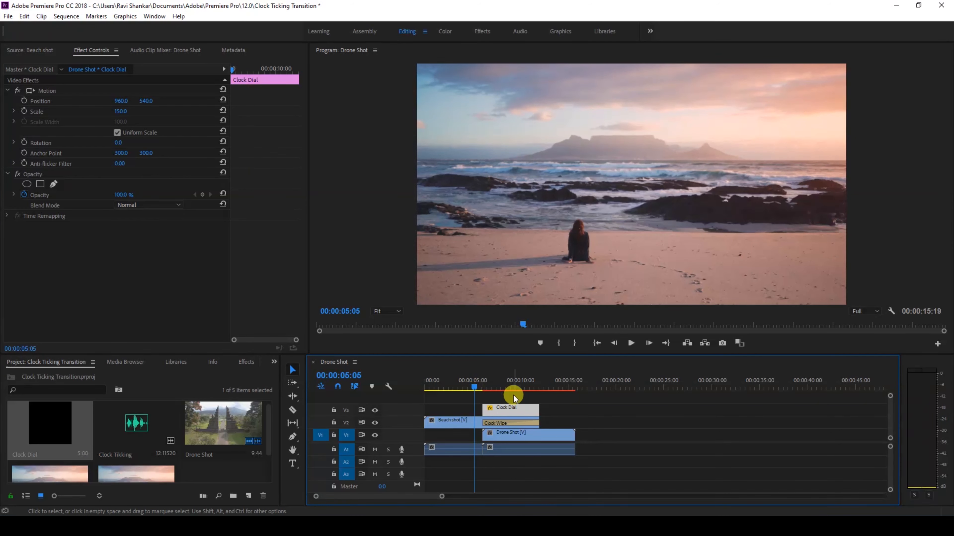
{"action": "left_click", "coordinate": [133, 425]}
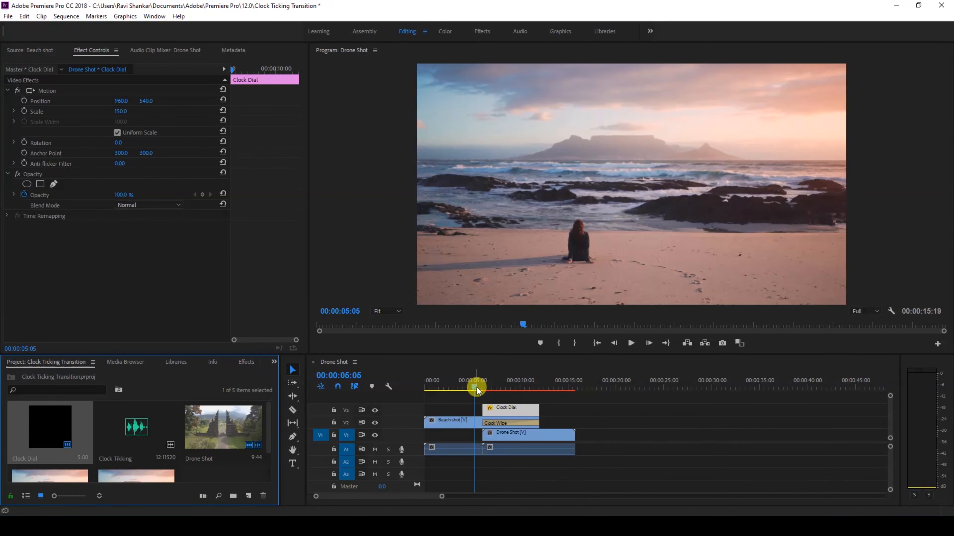
{"action": "left_click", "coordinate": [631, 343]}
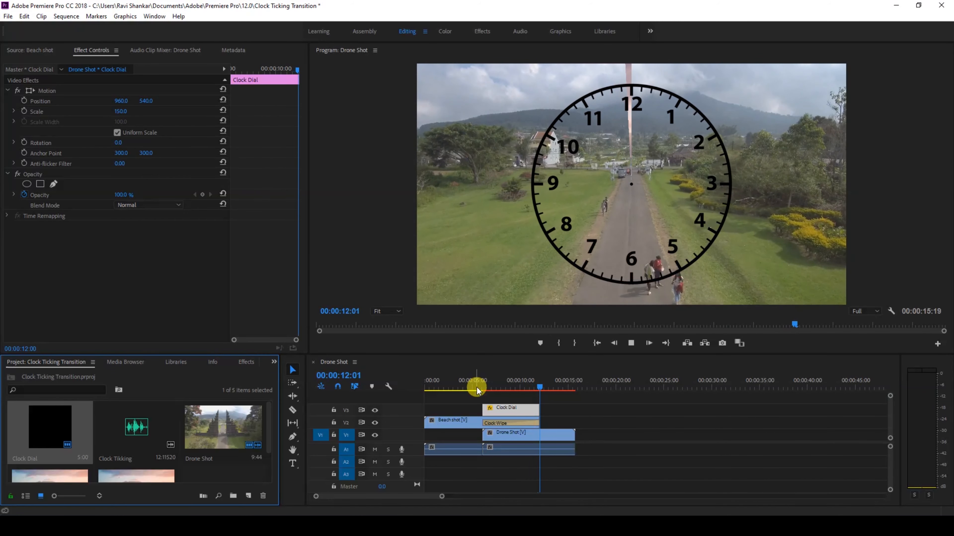
{"action": "left_click_drag", "start_coordinate": [477, 390], "coordinate": [482, 389]}
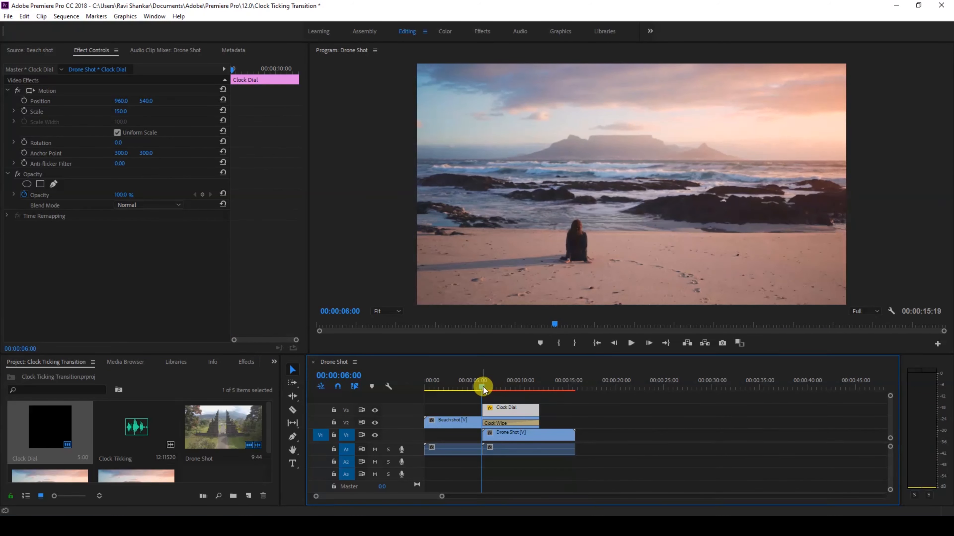
{"action": "left_click_drag", "start_coordinate": [482, 388], "coordinate": [508, 388]}
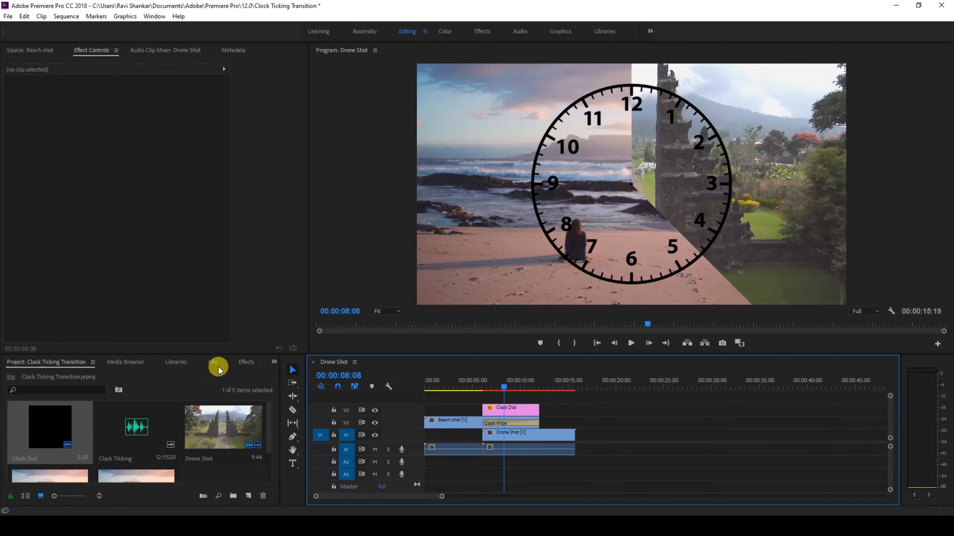
Apply Clock Wipe to the Clock Dial clip and stretch it across the whole clip
{"action": "left_click", "coordinate": [246, 362]}
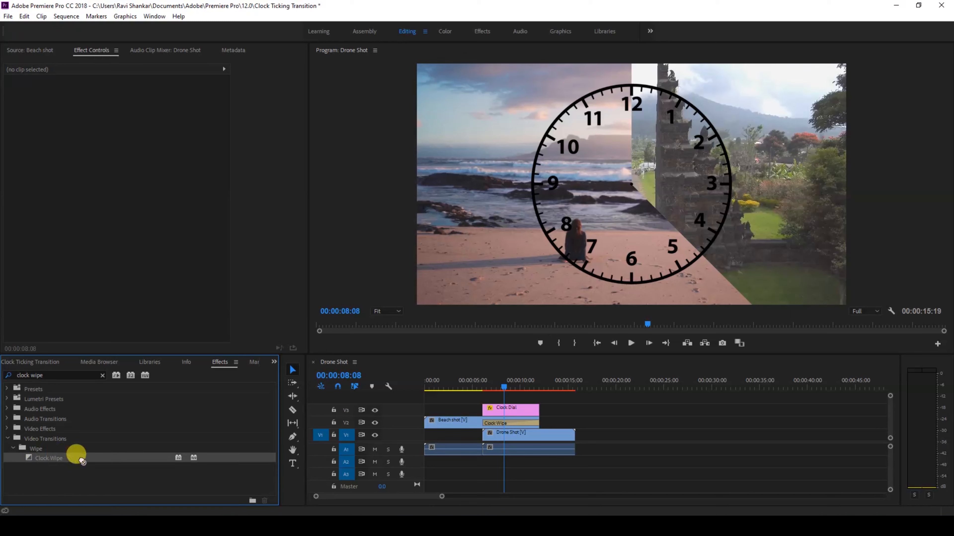
{"action": "left_click_drag", "start_coordinate": [78, 458], "coordinate": [532, 410]}
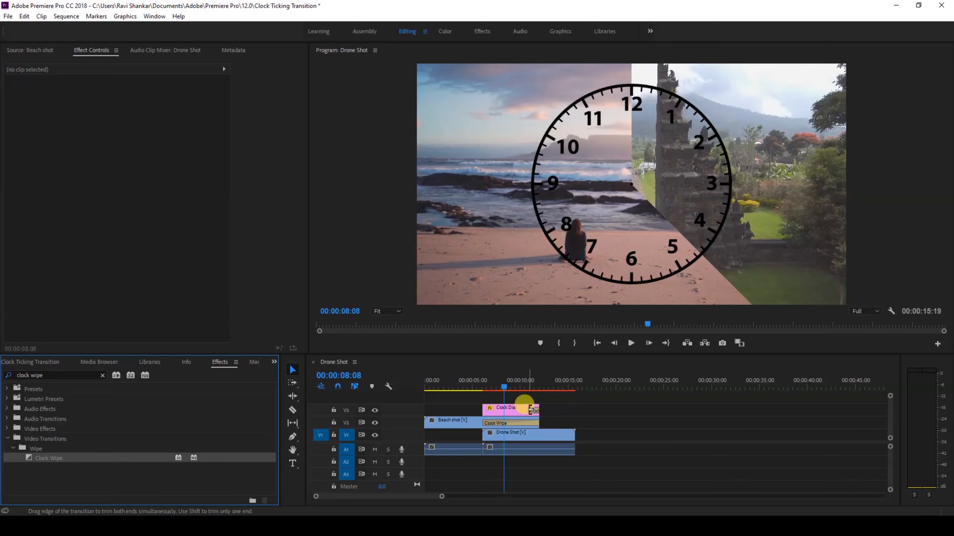
{"action": "left_click_drag", "start_coordinate": [529, 413], "coordinate": [486, 414]}
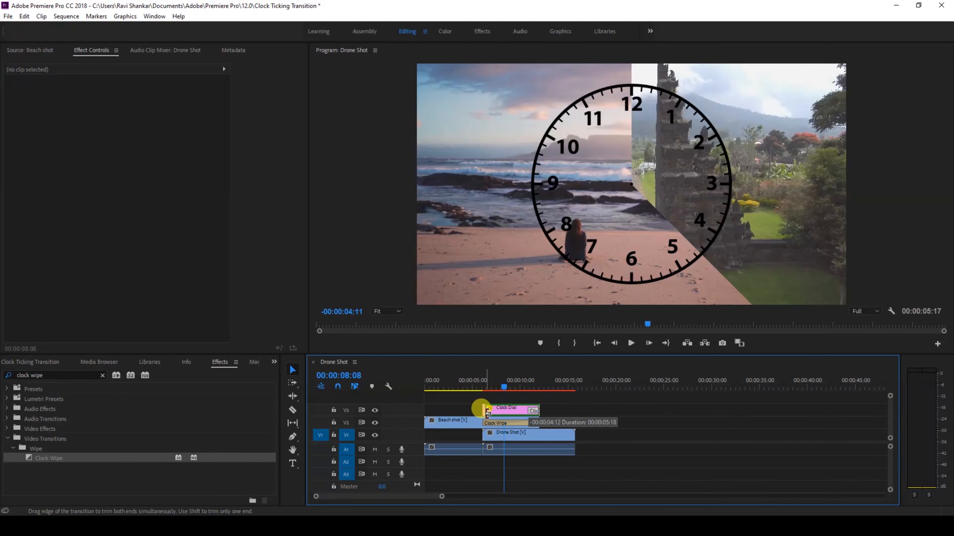
{"action": "left_click", "coordinate": [502, 410]}
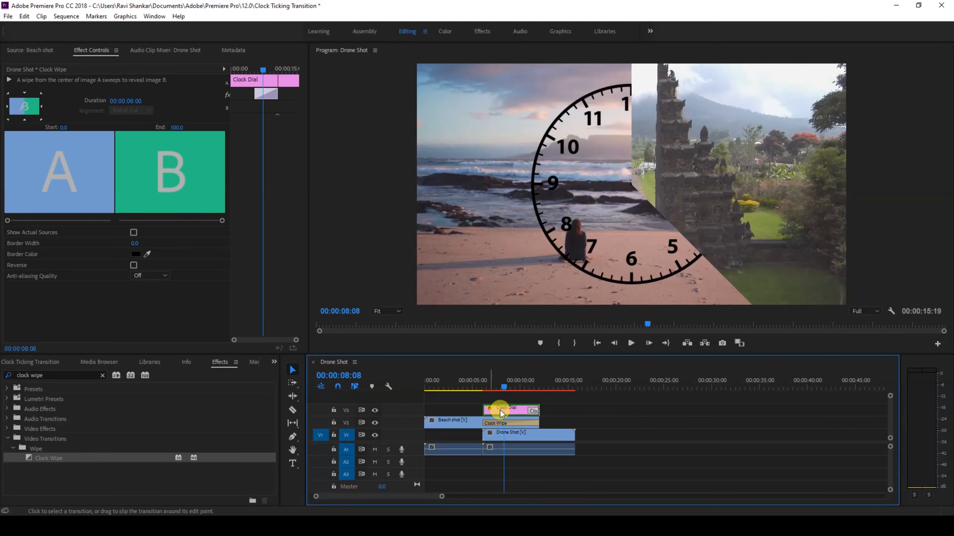
Play back the wiping clock dial overlay from just before it starts
{"action": "left_click_drag", "start_coordinate": [504, 377], "coordinate": [478, 377]}
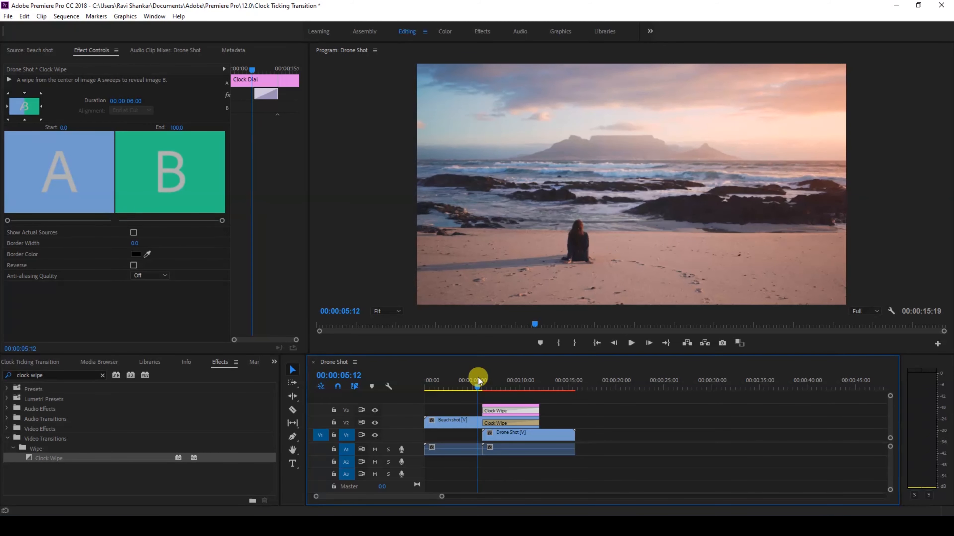
{"action": "left_click", "coordinate": [630, 344]}
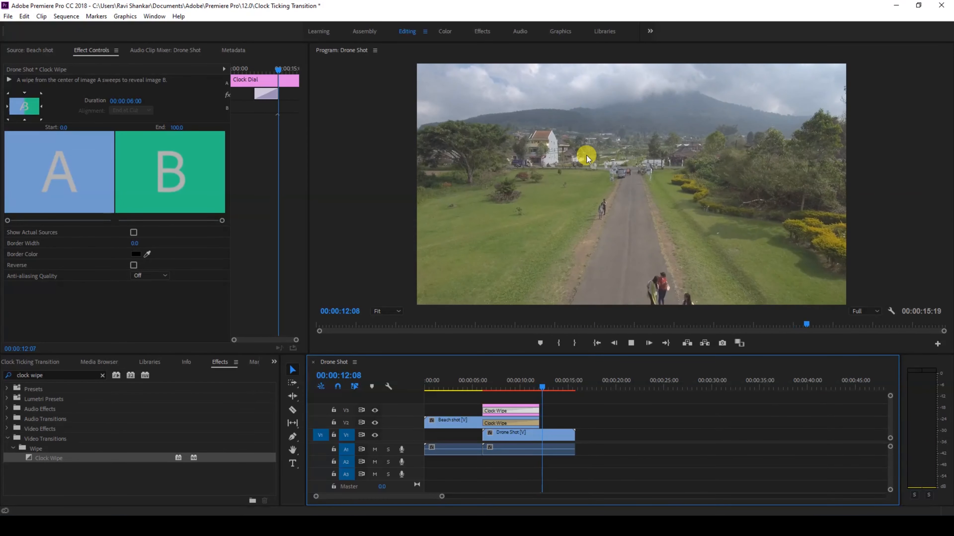
{"action": "left_click", "coordinate": [474, 384]}
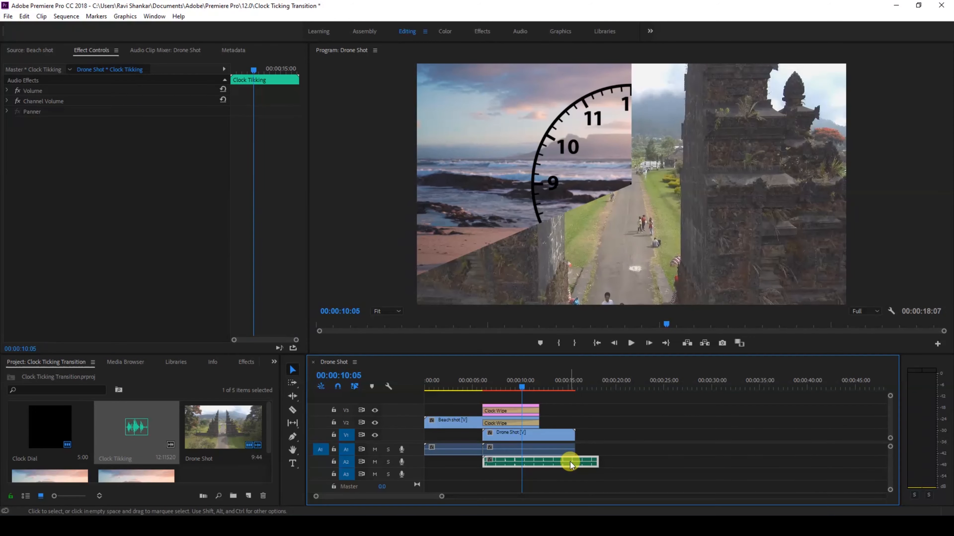
Position Clock Ticking on A2 under the transition, trimmed to end with the wipe
{"action": "left_click_drag", "start_coordinate": [595, 461], "coordinate": [565, 461]}
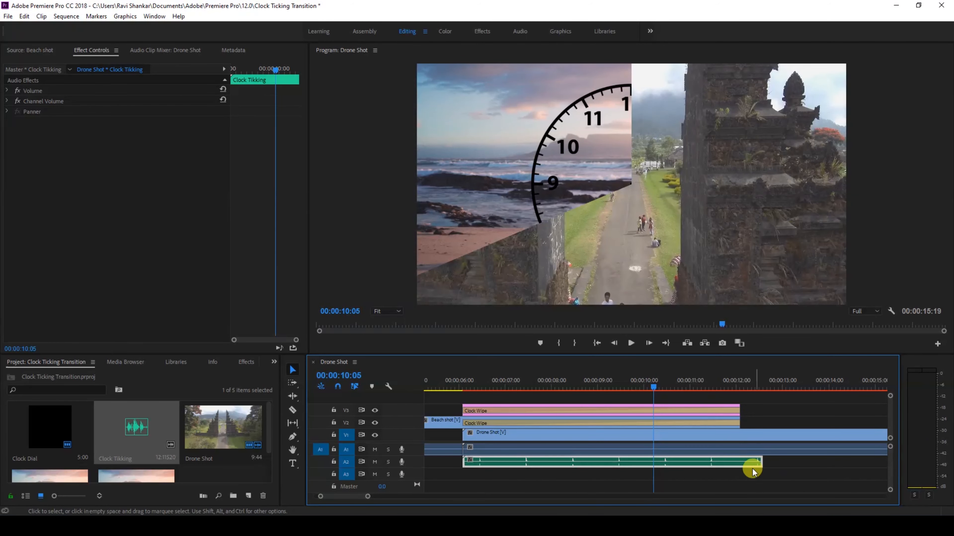
{"action": "left_click_drag", "start_coordinate": [753, 472], "coordinate": [705, 463]}
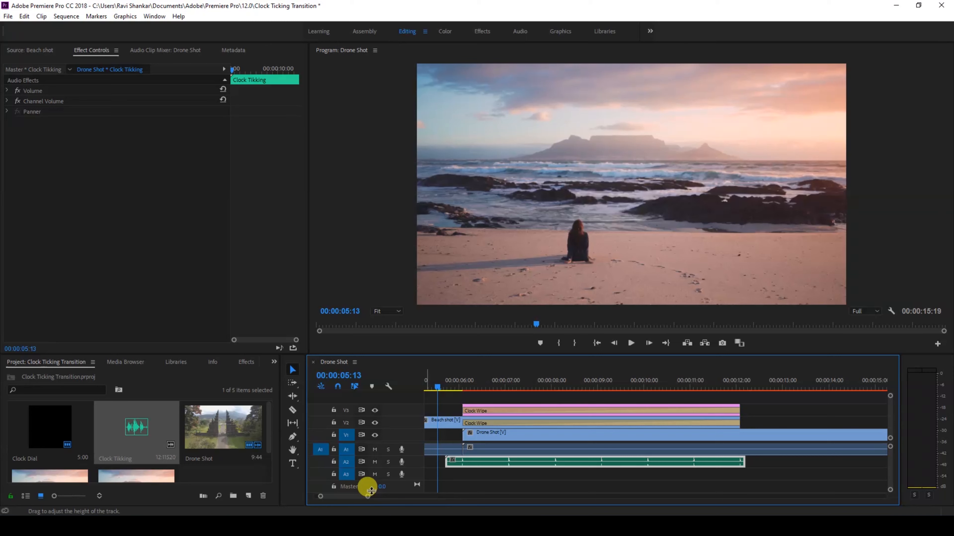
{"action": "left_click", "coordinate": [631, 343]}
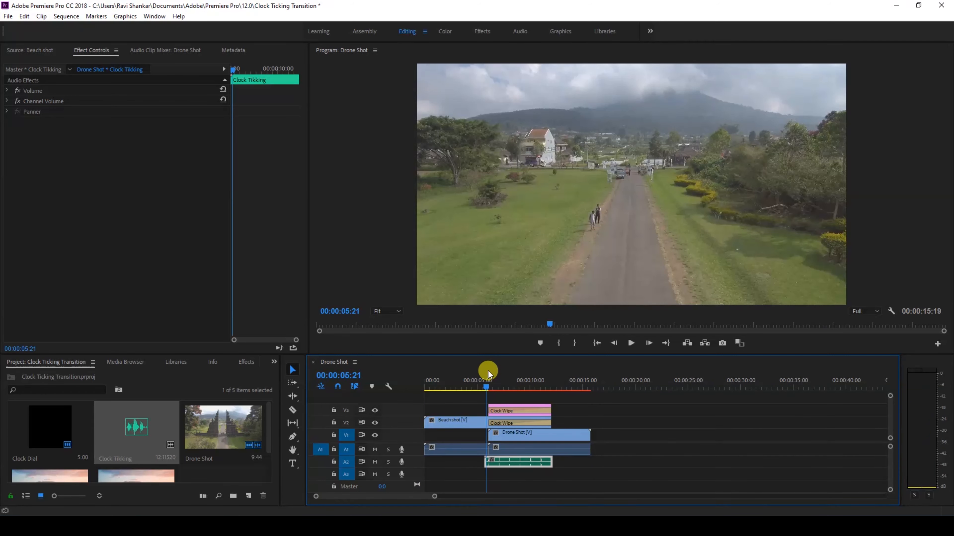
{"action": "left_click", "coordinate": [631, 344]}
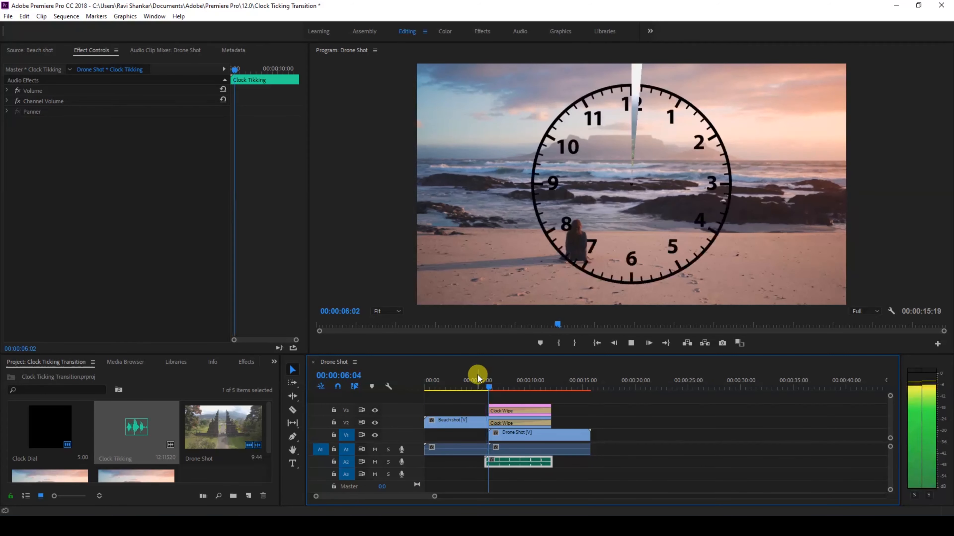